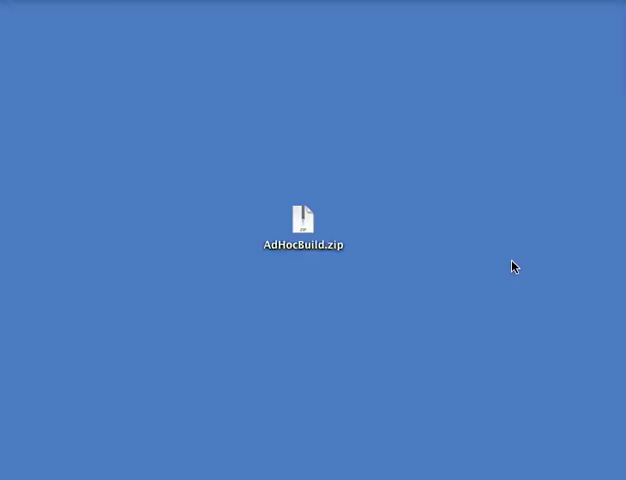
pyautogui.moveTo(460, 284)
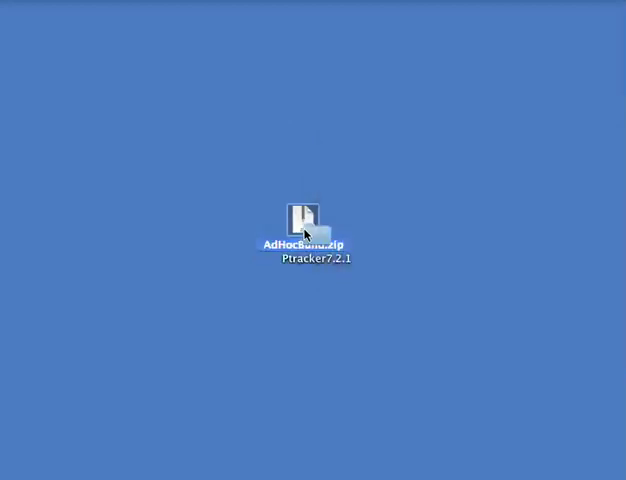
# Open the Ptracker7.2.1 folder and preview the GPI_Adhoc .mobileprovision file
pyautogui.doubleClick(304, 218)
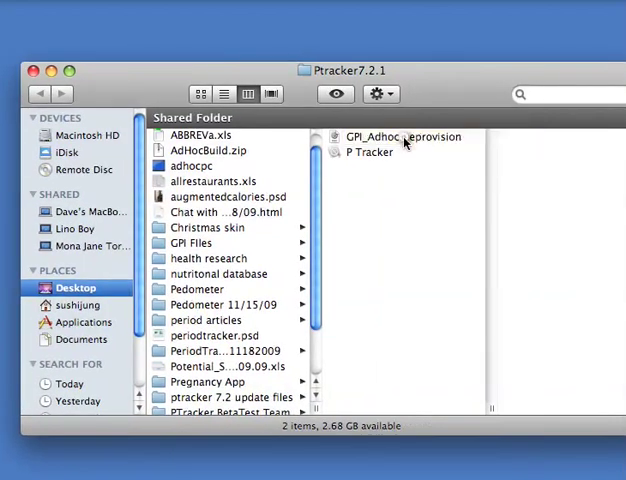
pyautogui.click(396, 136)
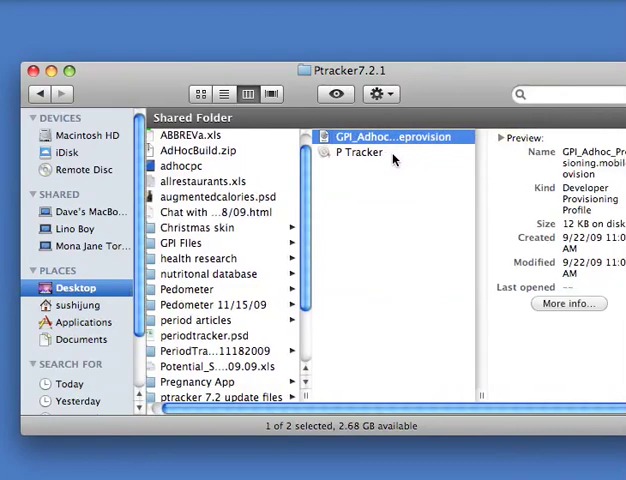
pyautogui.moveTo(382, 160)
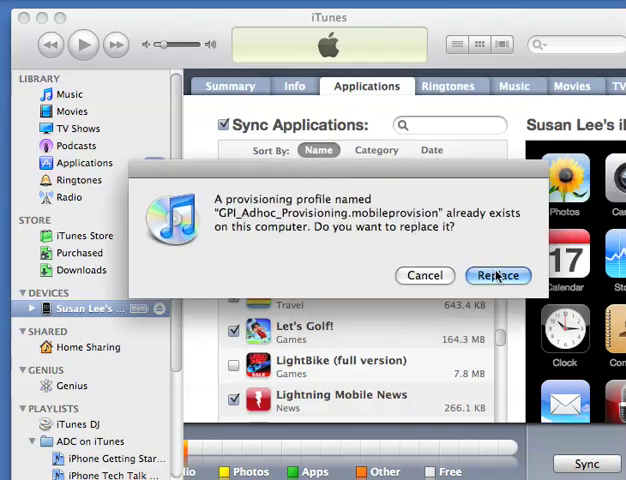
# Replace the old provisioning profile and P Tracker app, then select the iPhone under Devices
pyautogui.click(498, 276)
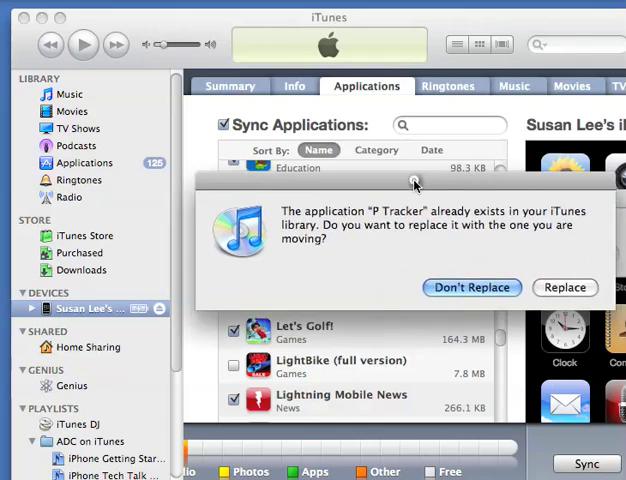
pyautogui.moveTo(404, 220)
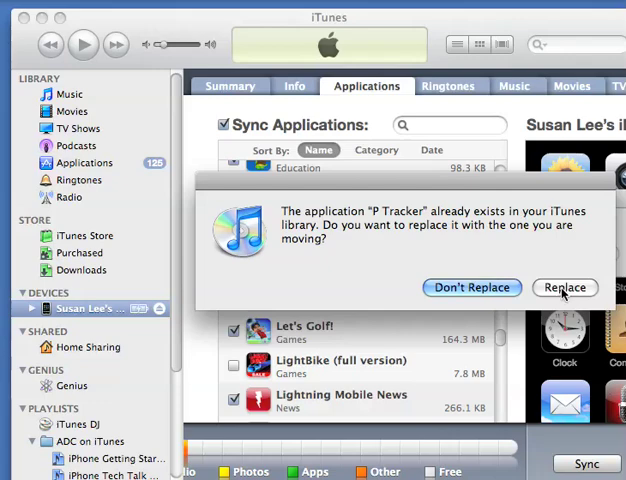
pyautogui.click(564, 288)
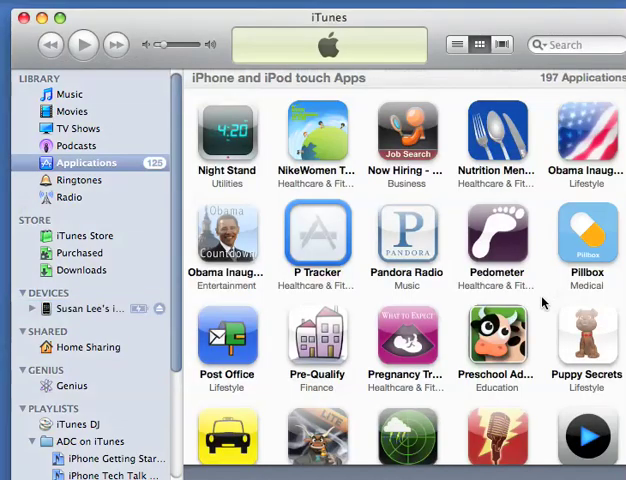
pyautogui.moveTo(80, 308)
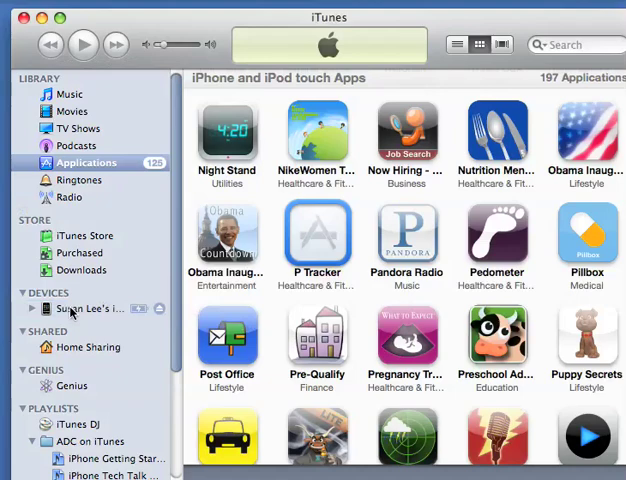
pyautogui.click(90, 308)
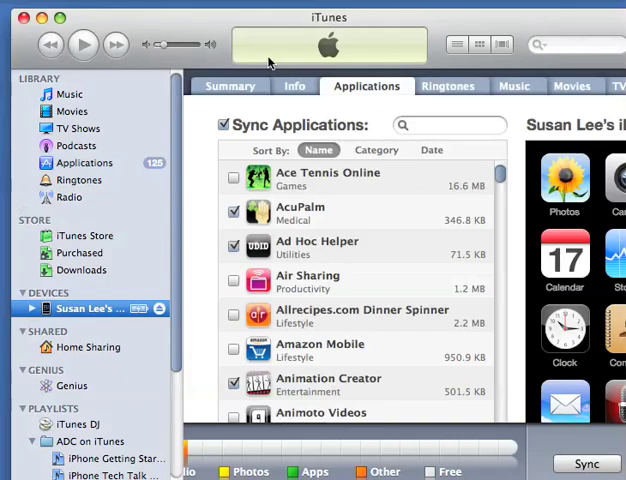
pyautogui.moveTo(484, 316)
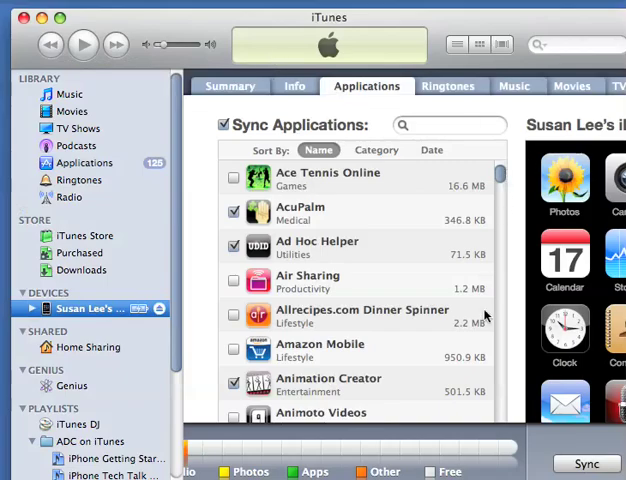
# Tick P Tracker in the iPhone's Applications sync list and apply the change
pyautogui.click(234, 246)
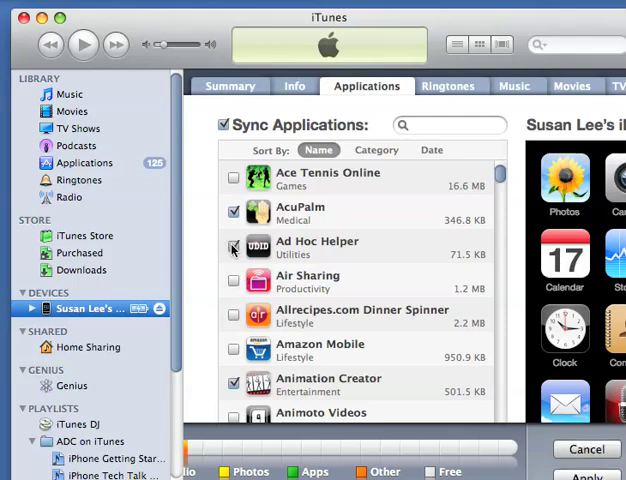
pyautogui.click(236, 246)
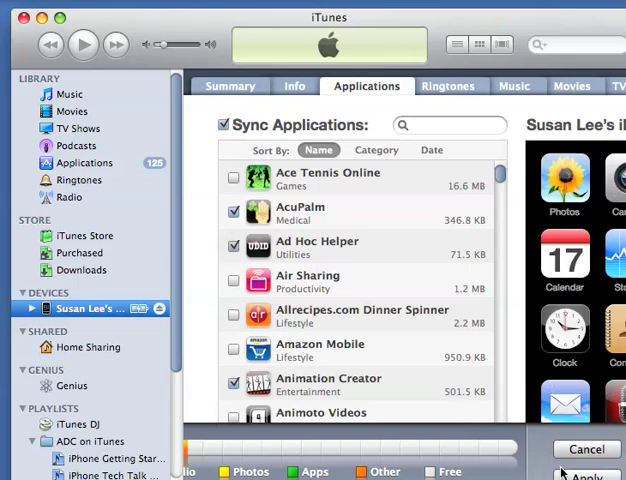